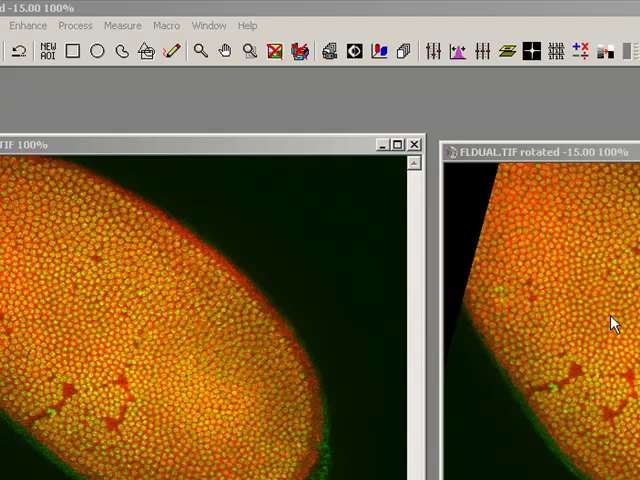
Step: Open the Align Images dialog from the Process menu
click(73, 11)
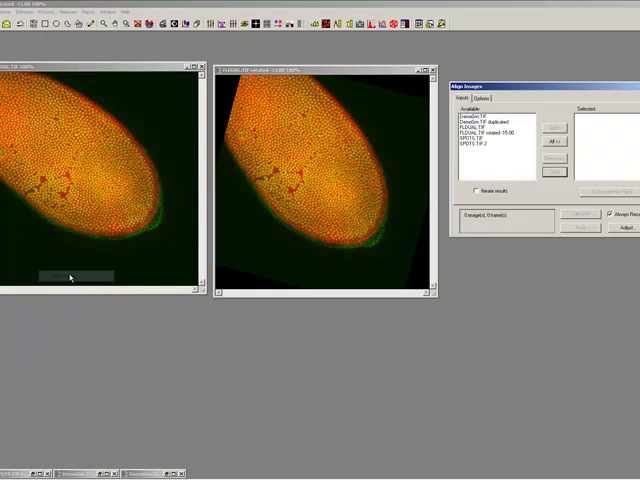
Step: Add FLDUAL.TIF and its rotated copy as inputs and show the Fourier Correlation rotation options
click(490, 130)
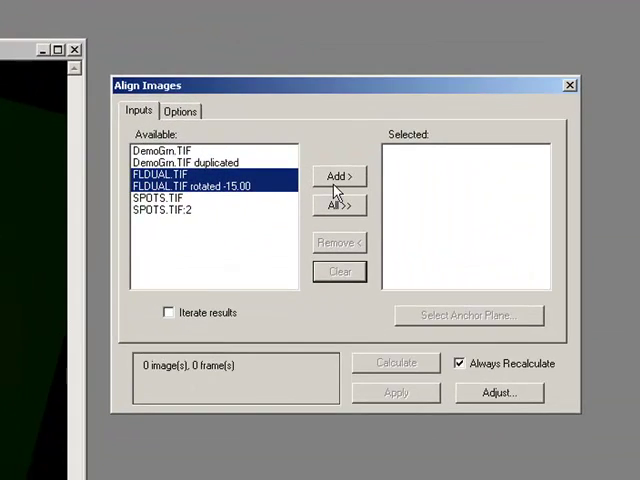
click(339, 176)
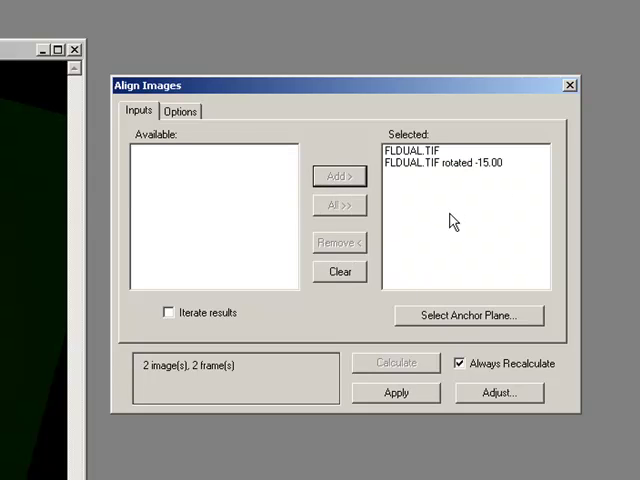
click(181, 111)
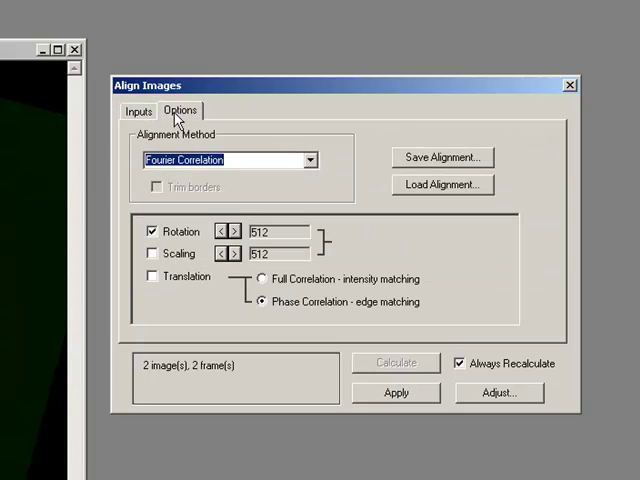
mouse_move(345, 173)
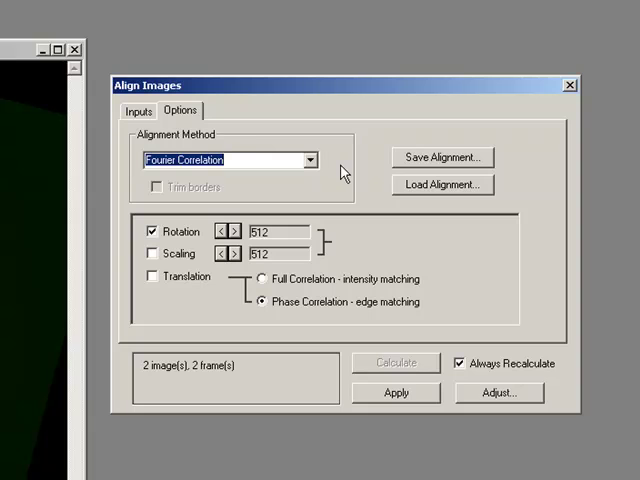
mouse_move(210, 260)
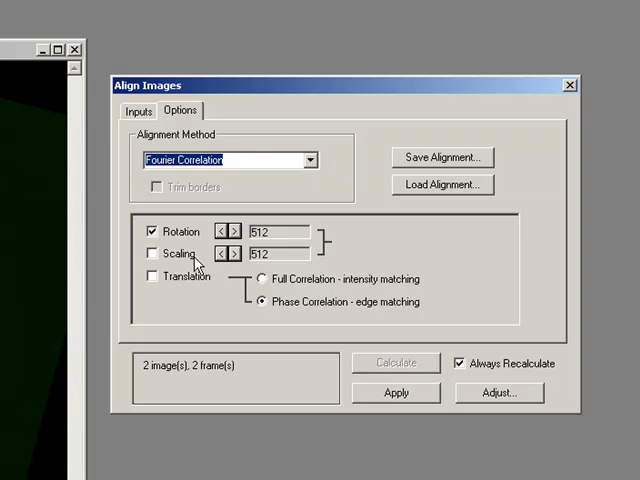
mouse_move(197, 278)
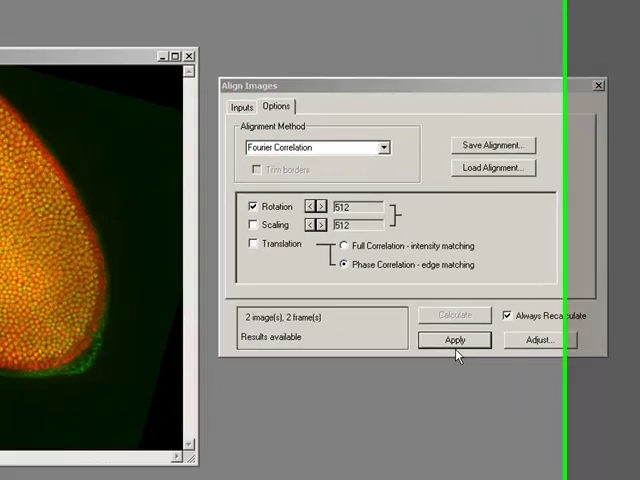
click(454, 340)
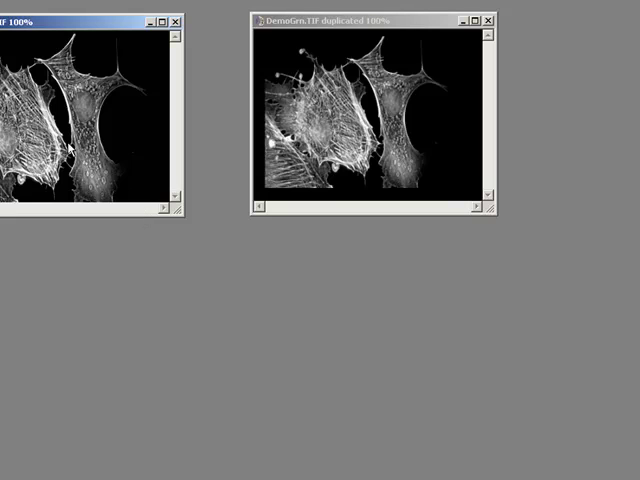
mouse_move(338, 148)
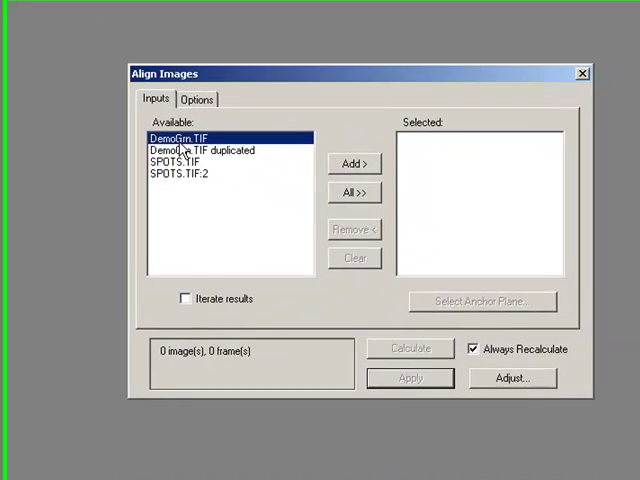
Step: Add the DemoGrn.TIF pair and switch correction from Rotation to Scaling
click(354, 192)
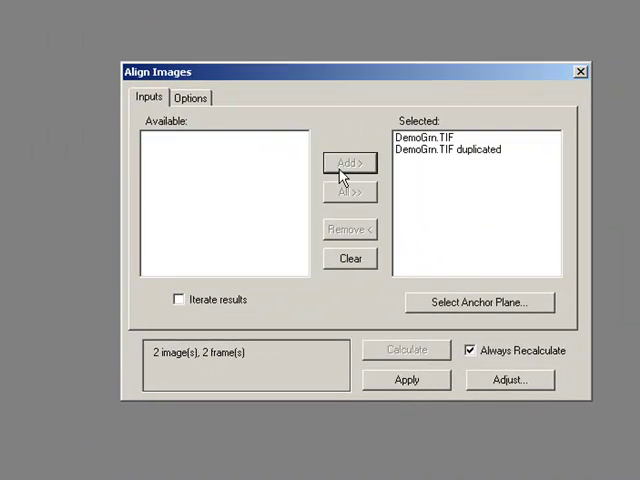
click(190, 97)
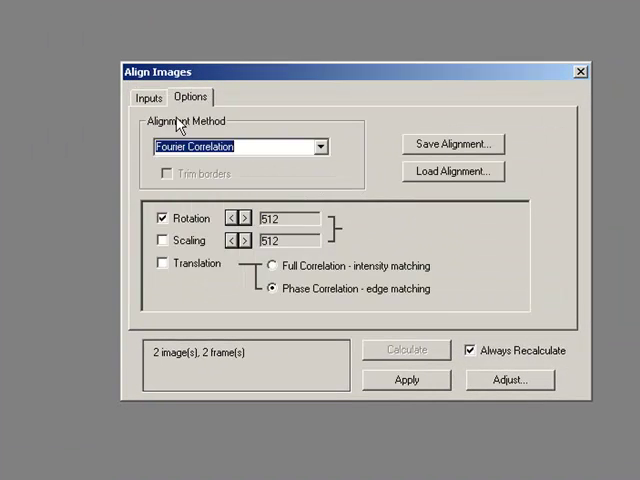
click(161, 240)
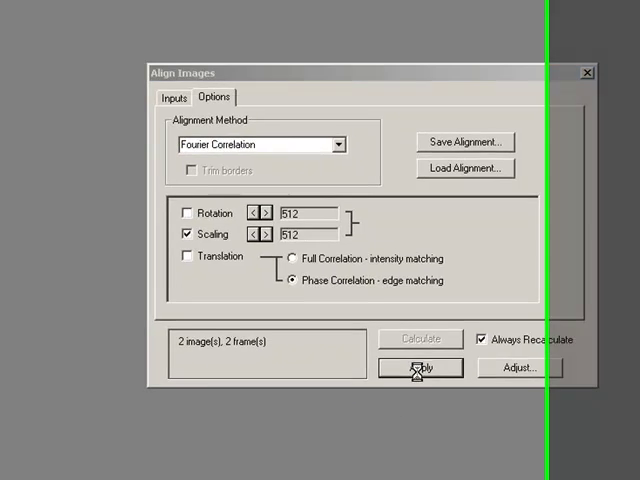
Step: Apply the alignment to the DemoGrn pair
click(419, 367)
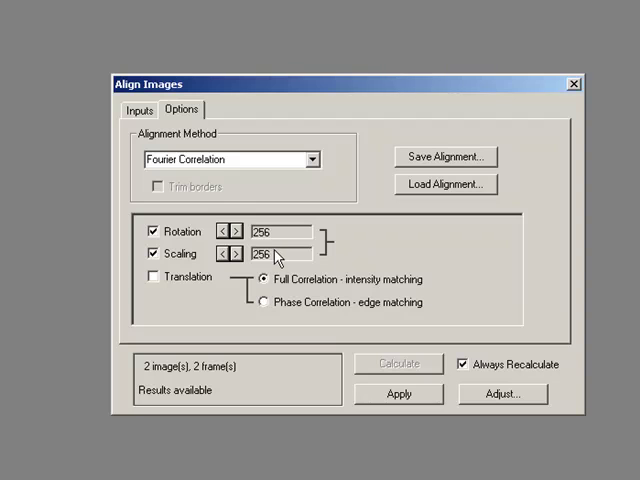
mouse_move(275, 240)
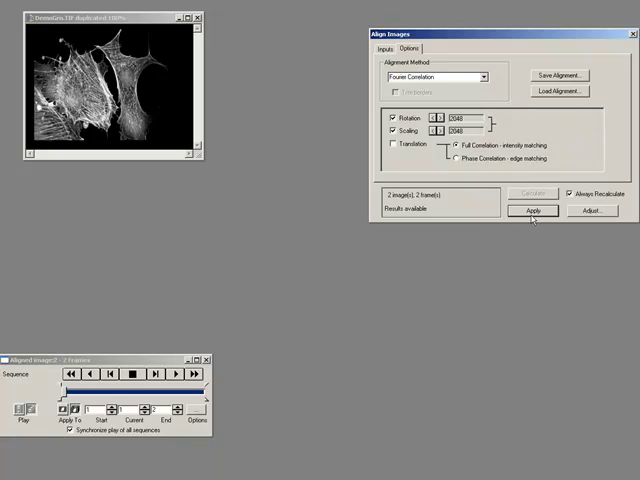
mouse_move(88, 410)
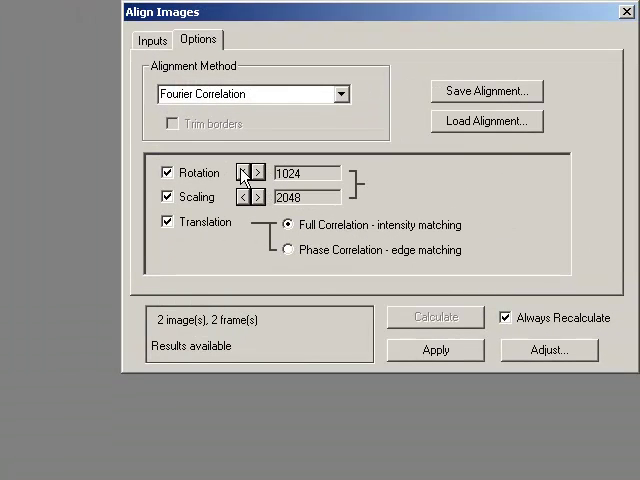
Step: Change the rotation resolution and apply rotation, scaling and translation alignment to DemoGrn
click(243, 173)
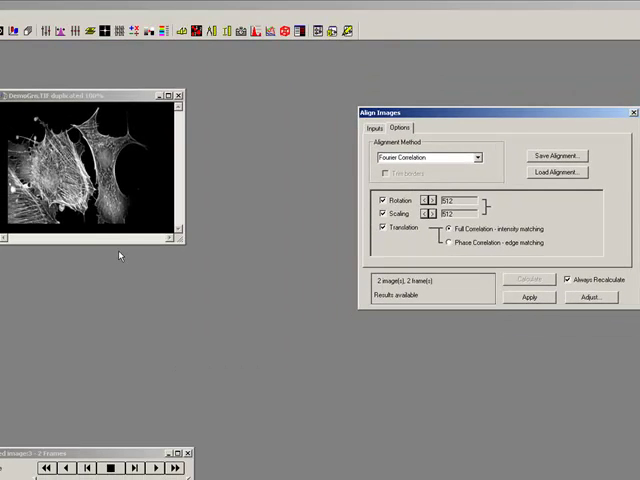
click(529, 297)
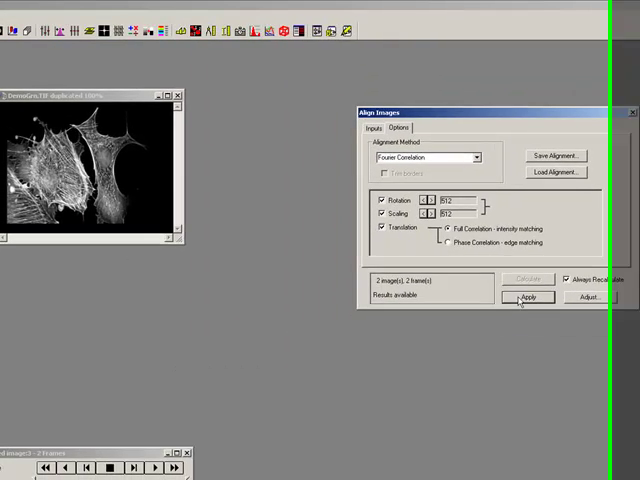
click(529, 297)
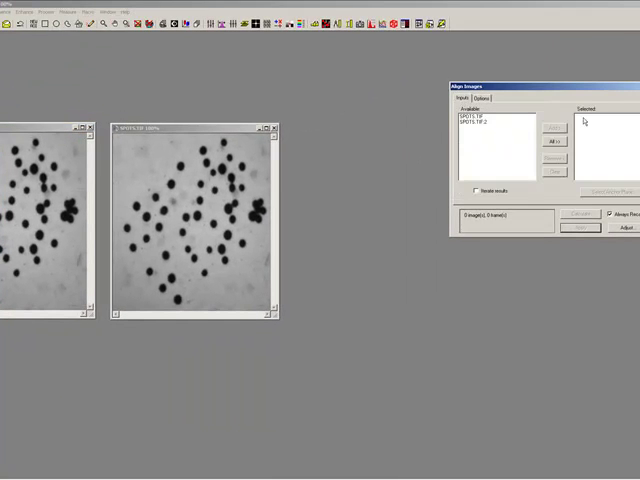
Step: Add both SPOTS.TIF copies to Selected and show the alignment options
click(557, 141)
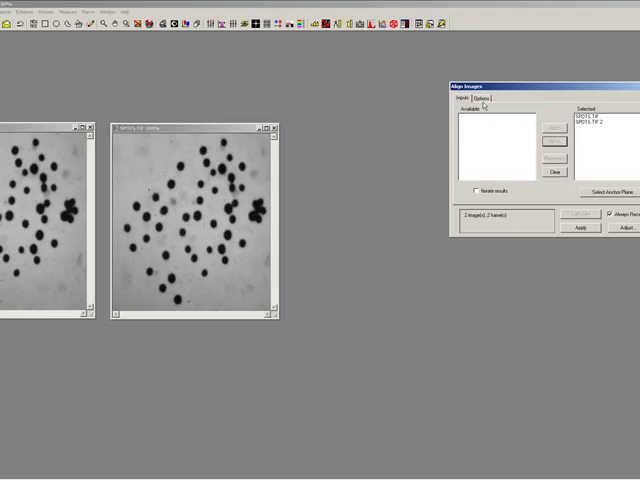
click(486, 98)
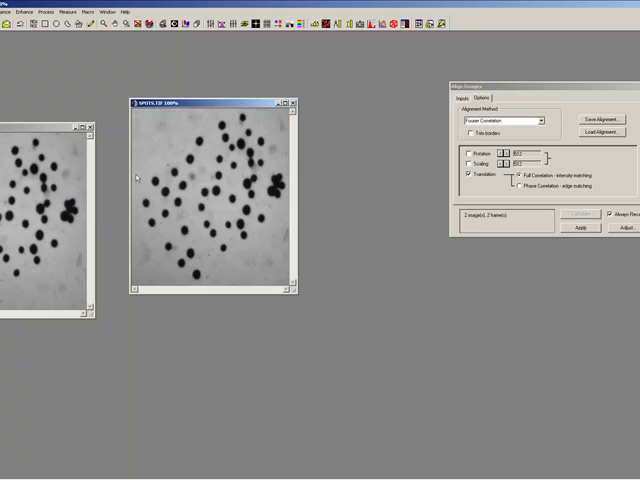
mouse_move(345, 222)
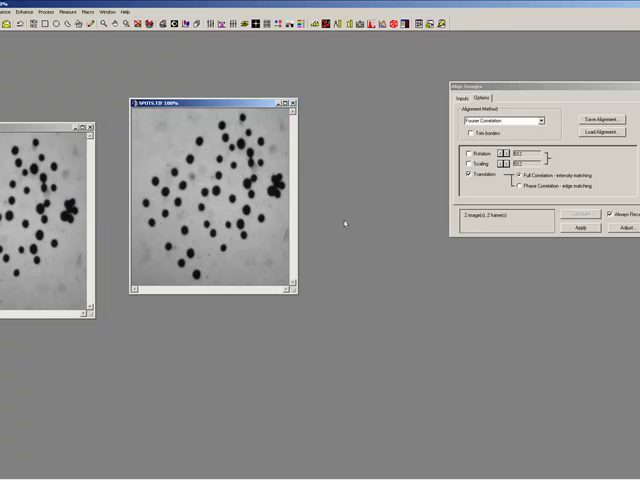
Step: Apply translation-only alignment to SPOTS and step to frame 2 of the sequence
click(580, 227)
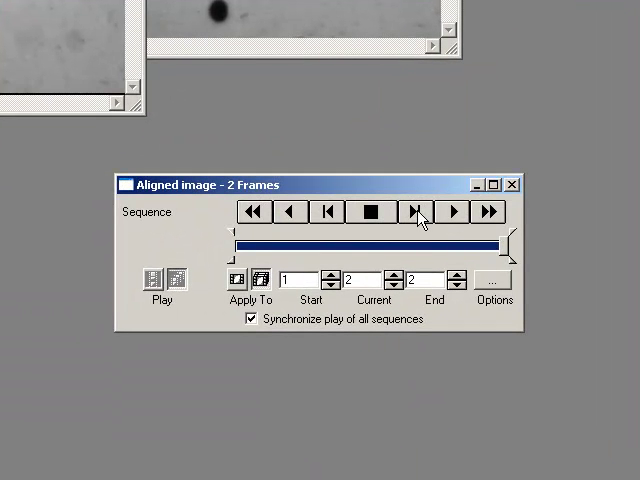
click(410, 212)
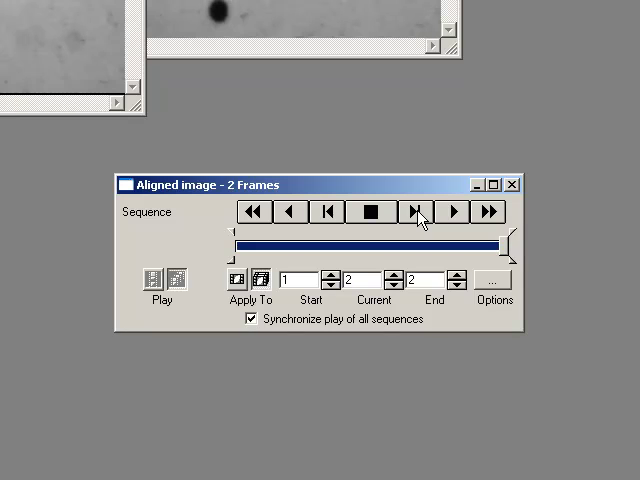